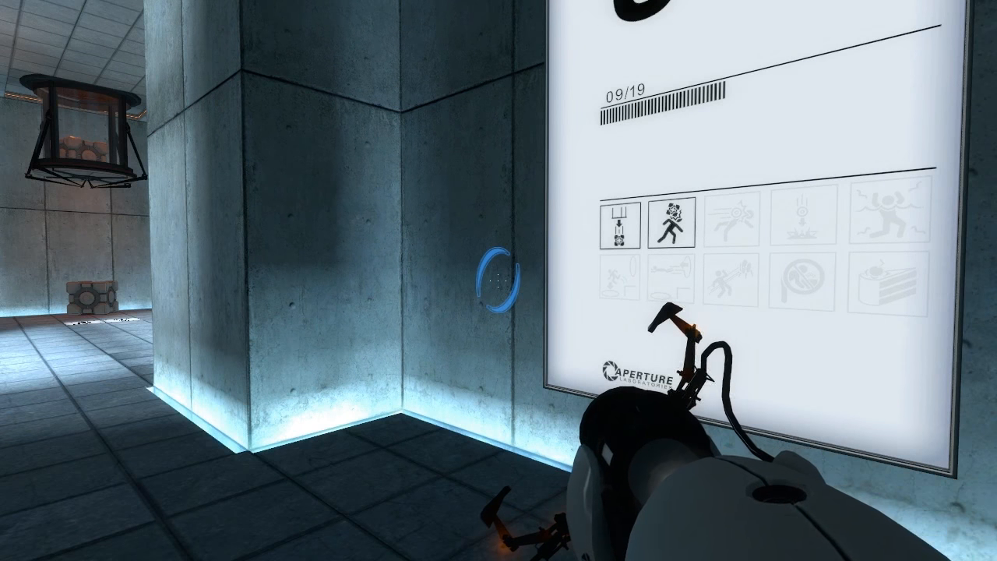
pyautogui.moveTo(389, 312)
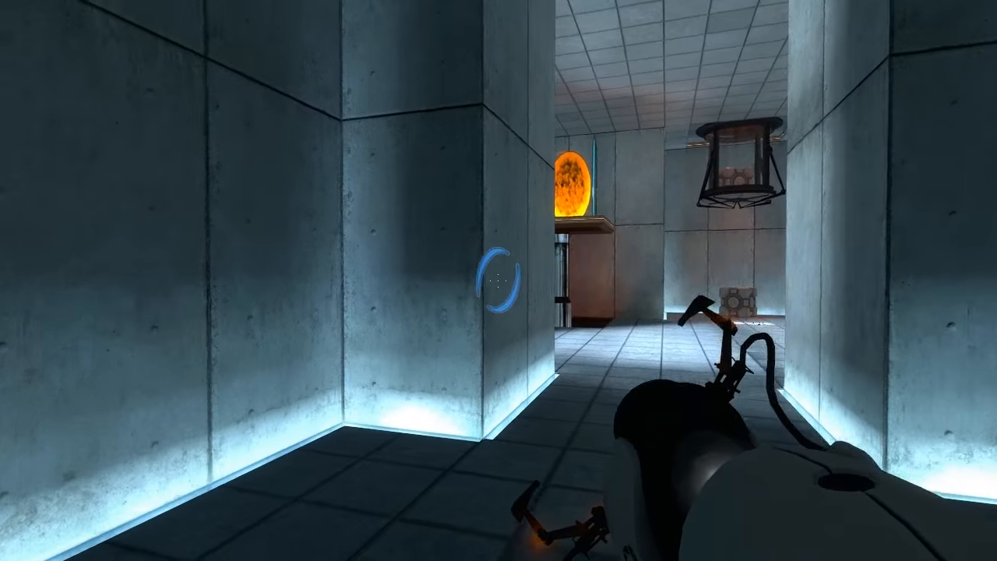
# Fire a portal from the chamber 09 entrance to reach the tiled ledge beside the machinery pit.
pyautogui.click(494, 268)
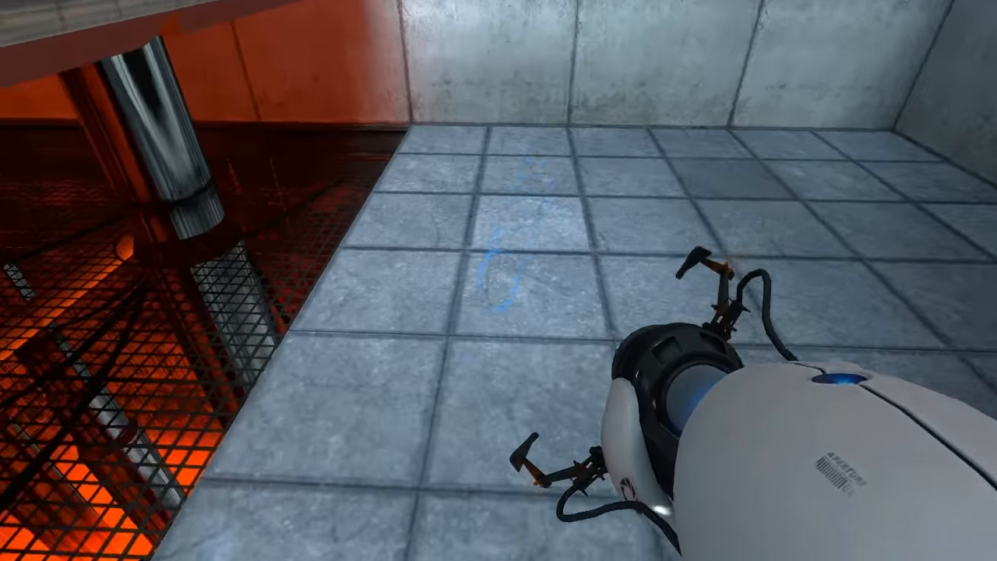
# Fire a portal from the ledge over the orange pit to reach the grated walkway.
pyautogui.click(499, 280)
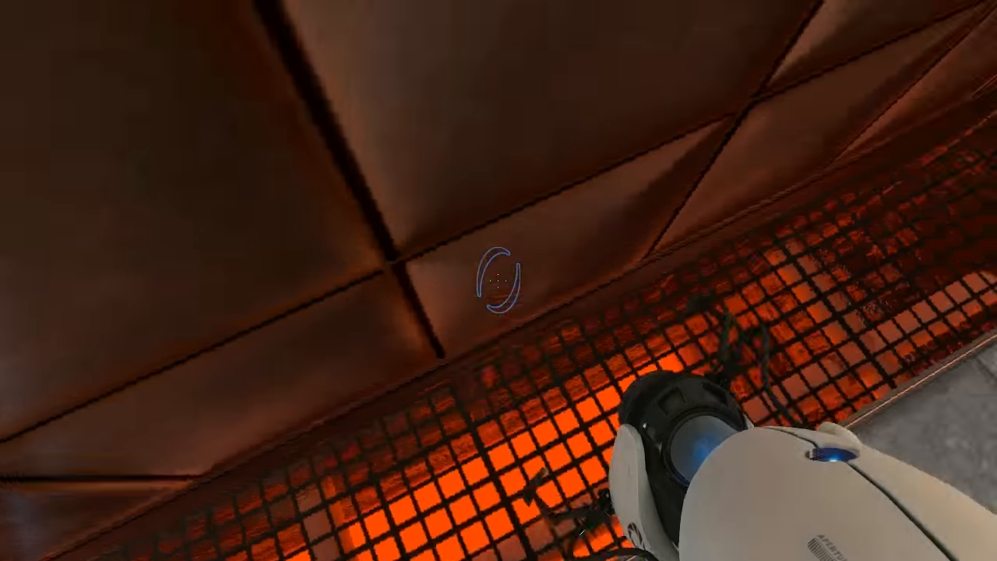
# Place a portal pair and pass through to land on the raised tiled walkway.
pyautogui.click(498, 281)
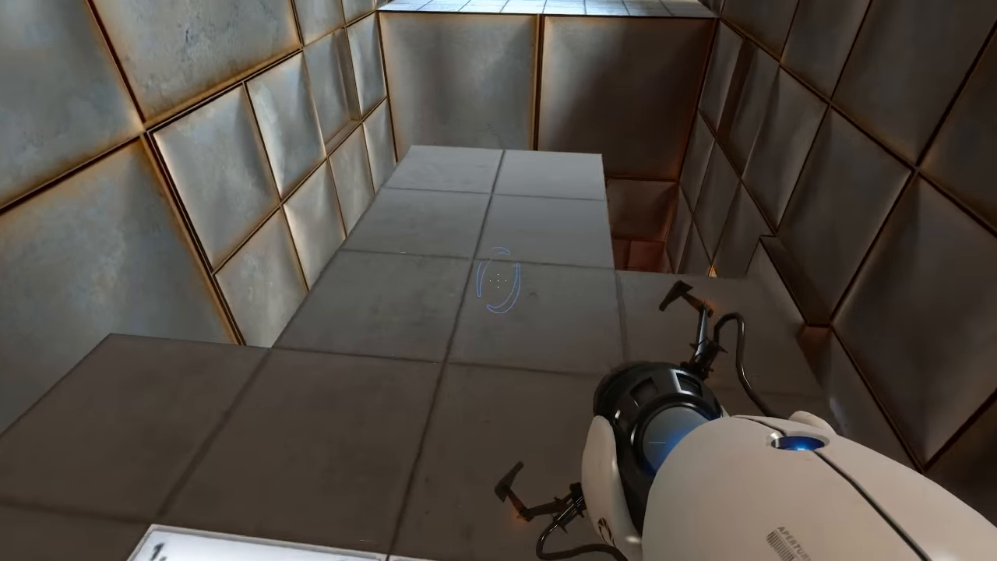
pyautogui.click(496, 282)
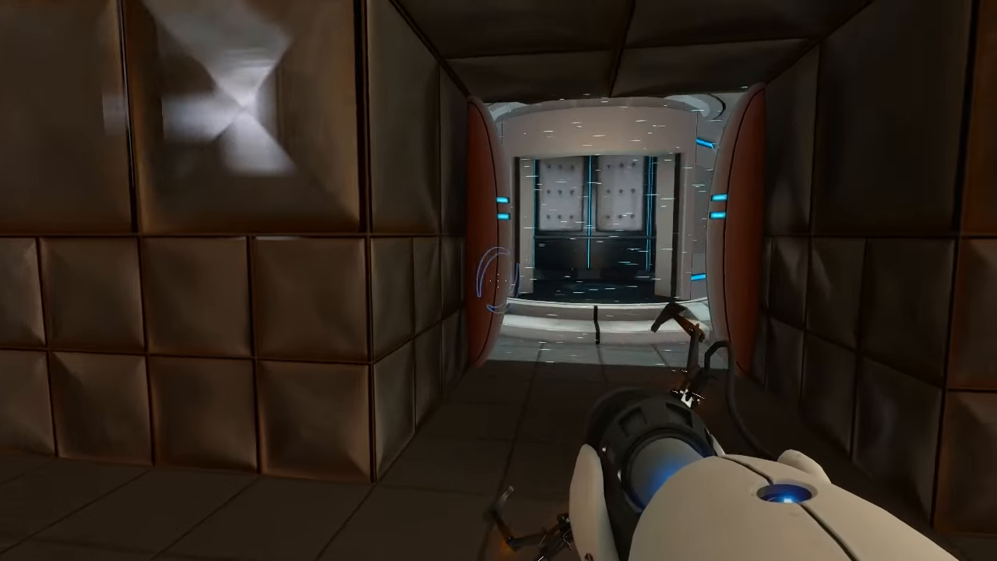
pyautogui.moveTo(499, 281)
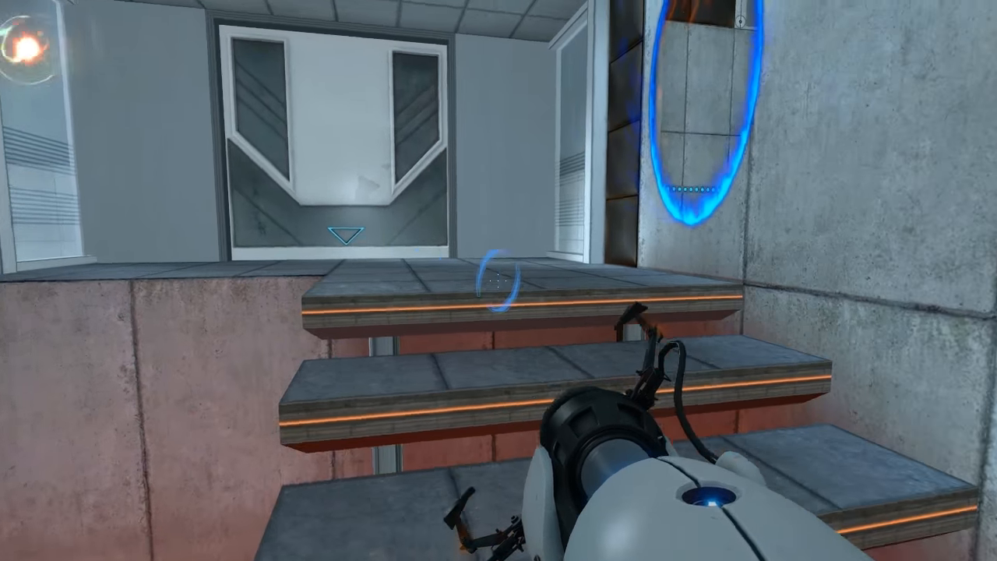
pyautogui.moveTo(499, 280)
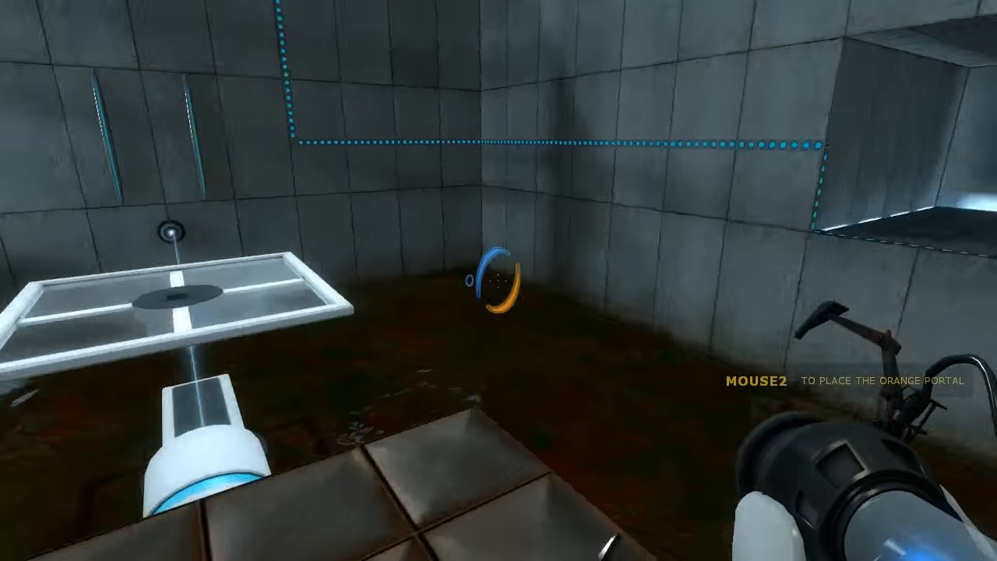
# Fire a portal toward the Aperture Laboratories elevator and ride it out.
pyautogui.click(499, 281)
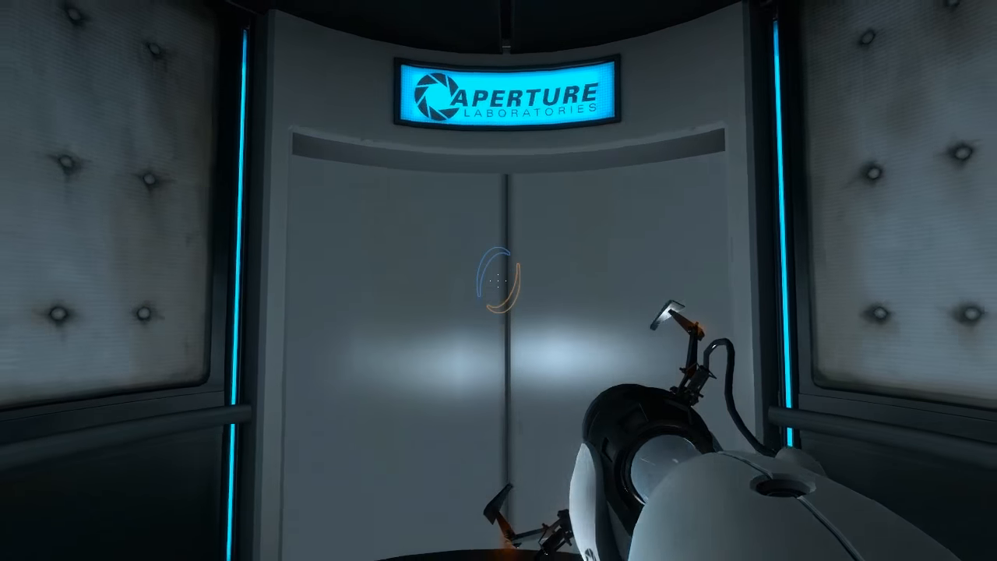
pyautogui.moveTo(499, 280)
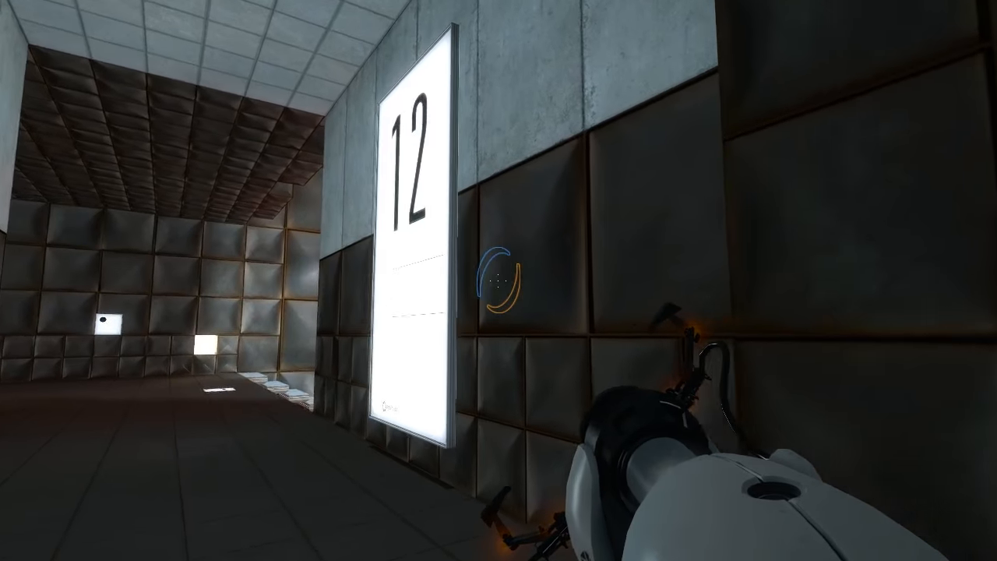
pyautogui.moveTo(498, 280)
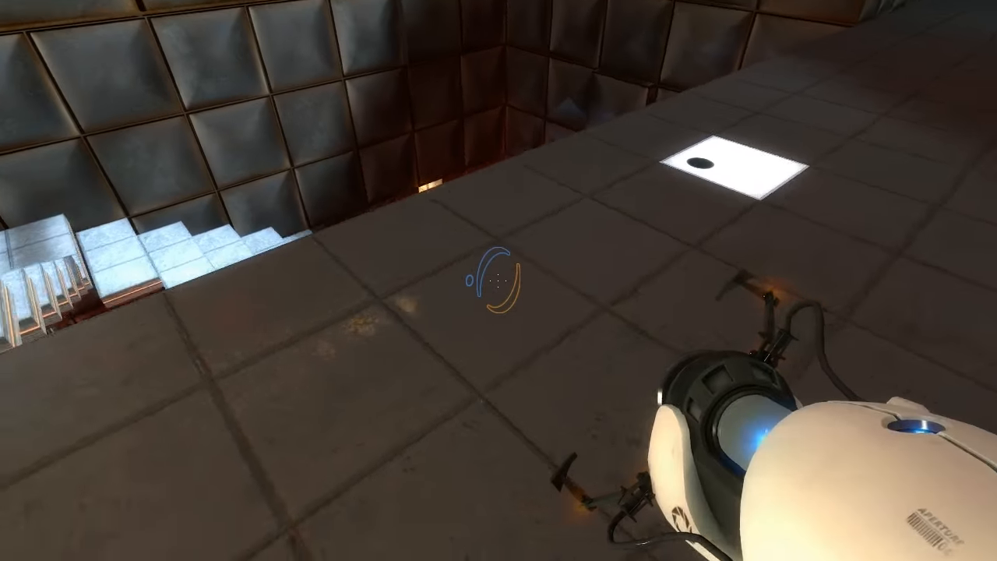
pyautogui.click(498, 280)
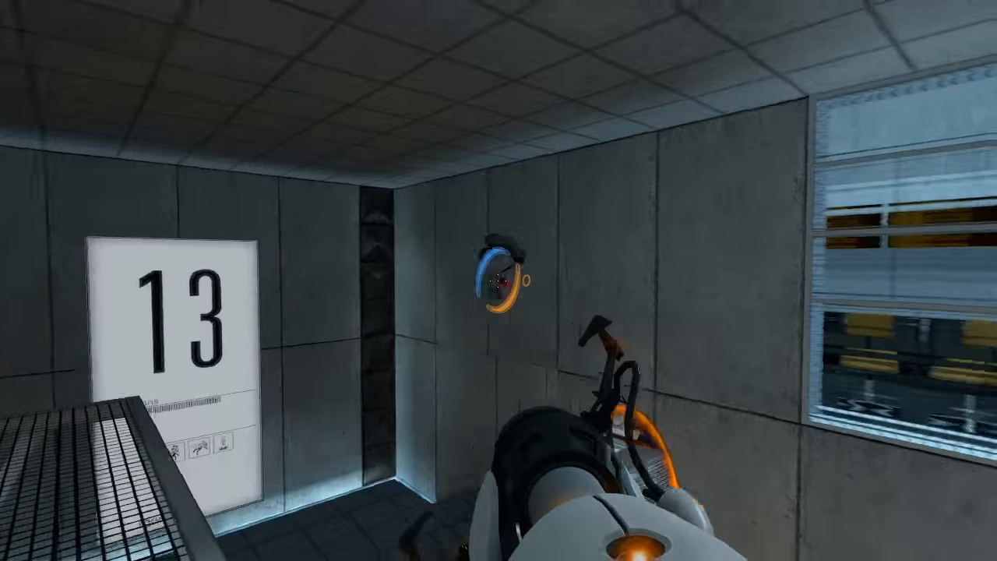
# Fire an orange portal into the floor pit near the cube platform.
pyautogui.click(499, 273)
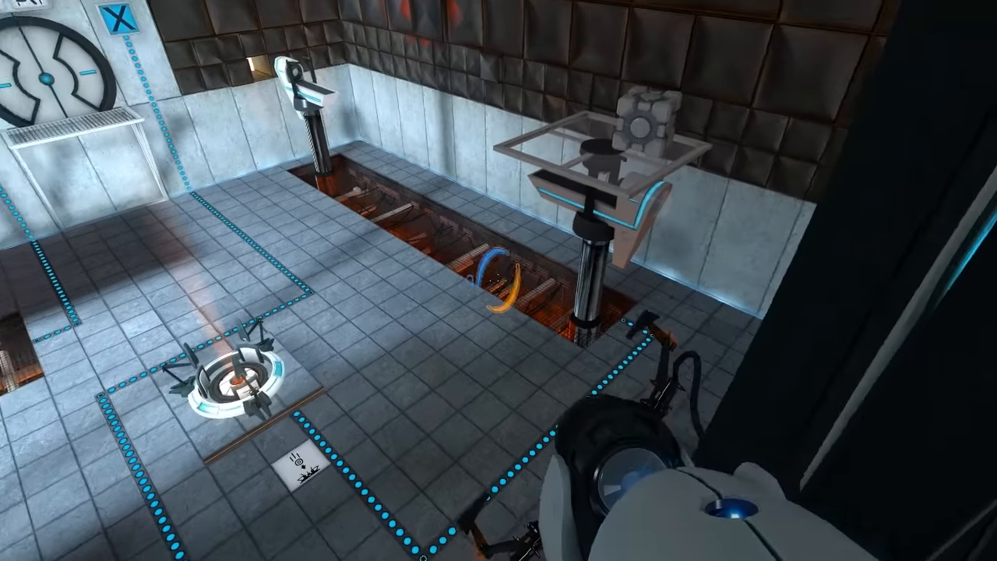
pyautogui.moveTo(498, 280)
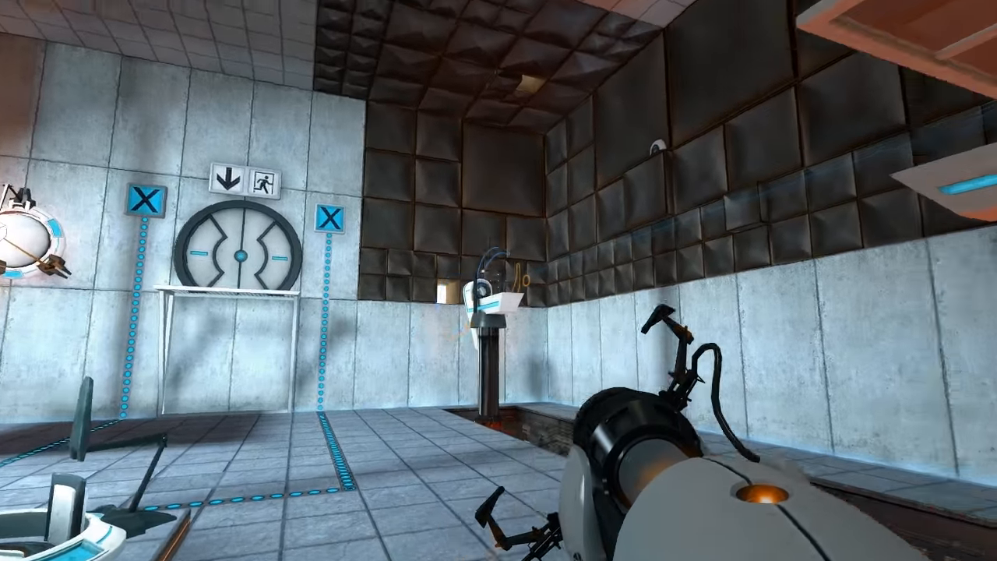
pyautogui.moveTo(498, 280)
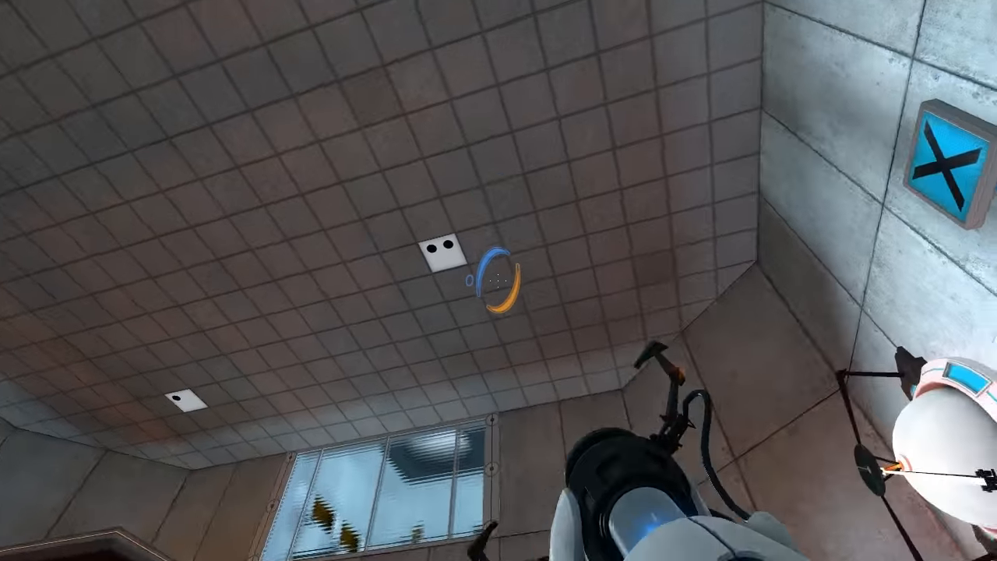
# Fire a portal high onto the chamber 13 surface above the inner window.
pyautogui.click(498, 281)
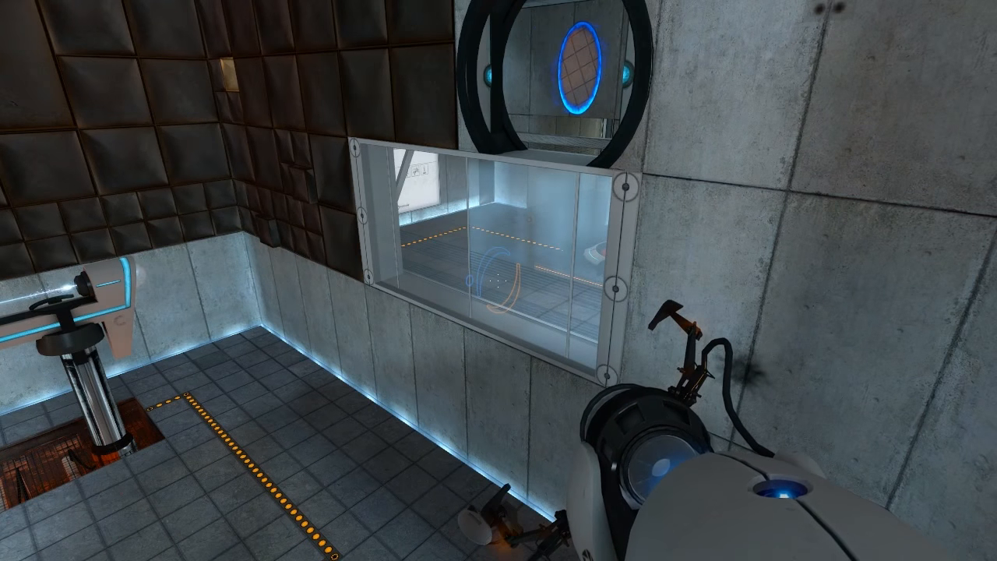
pyautogui.moveTo(498, 280)
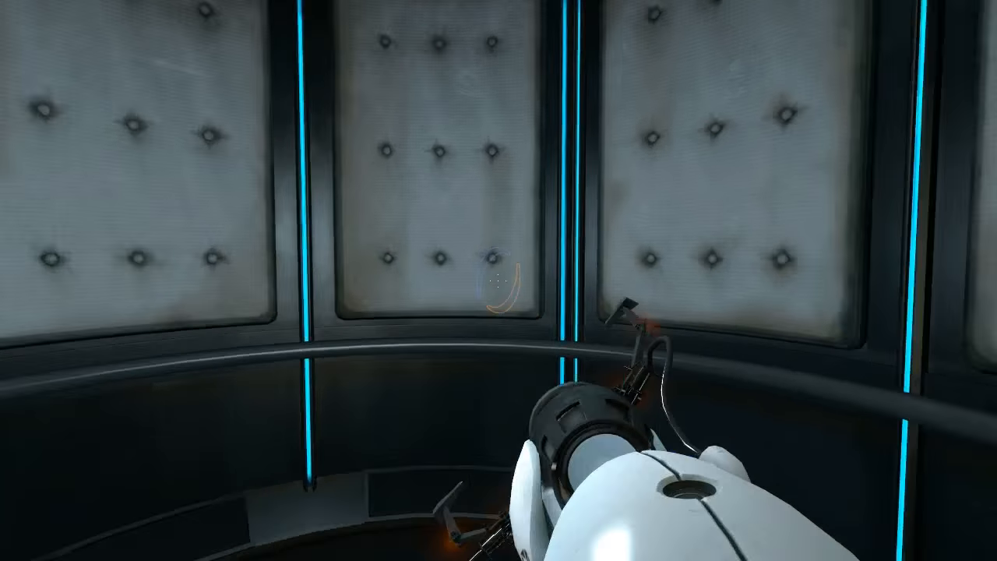
pyautogui.moveTo(498, 280)
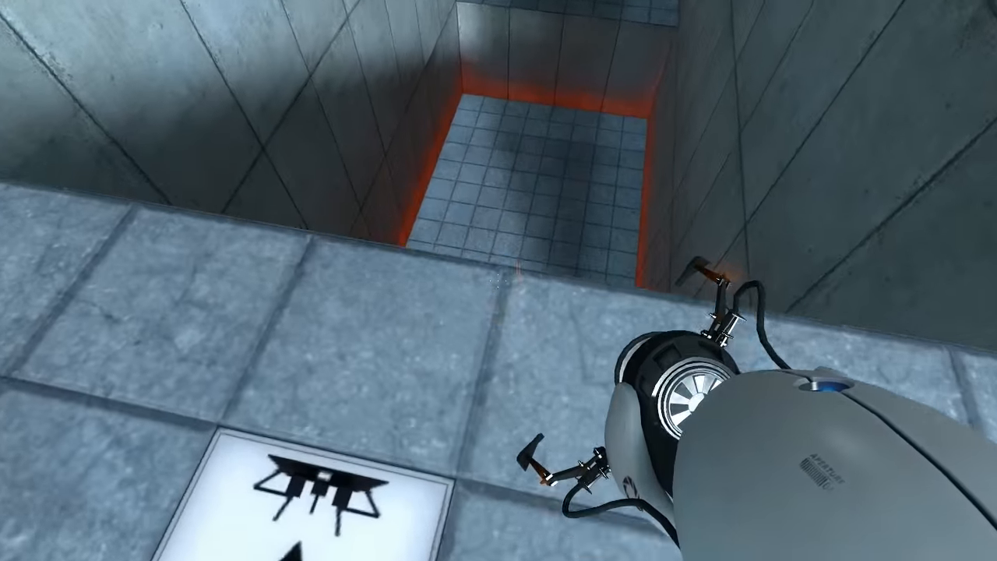
# Fire a portal onto the dark panelled wall beyond the sunken pit.
pyautogui.click(498, 281)
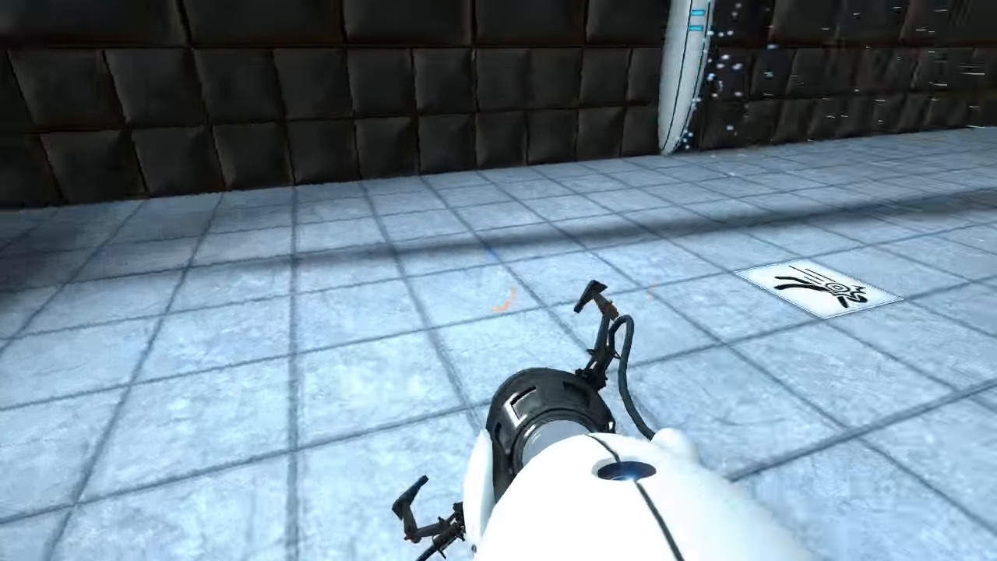
pyautogui.moveTo(499, 280)
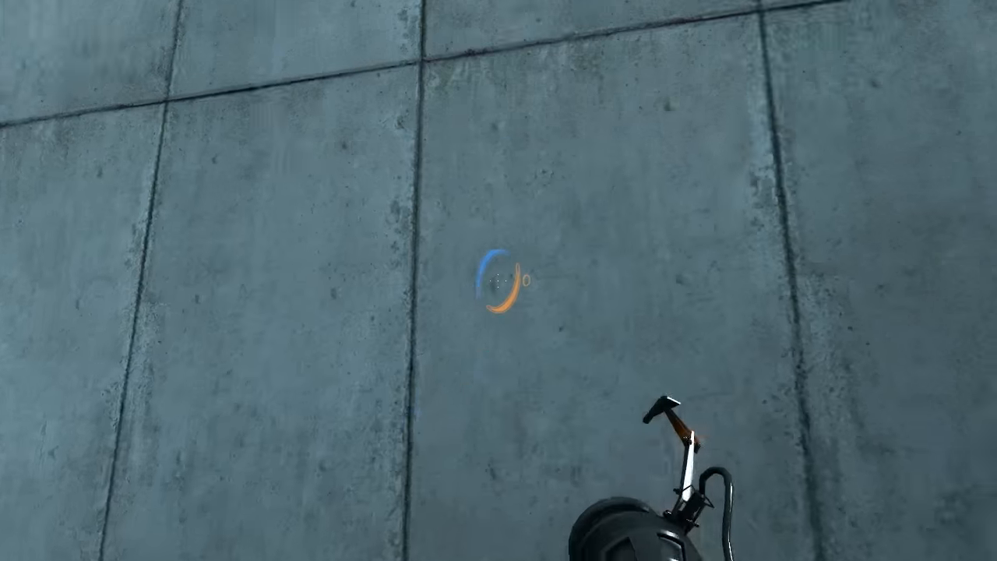
# Fire a portal while heading up the stairs into the dark tiled room.
pyautogui.click(499, 281)
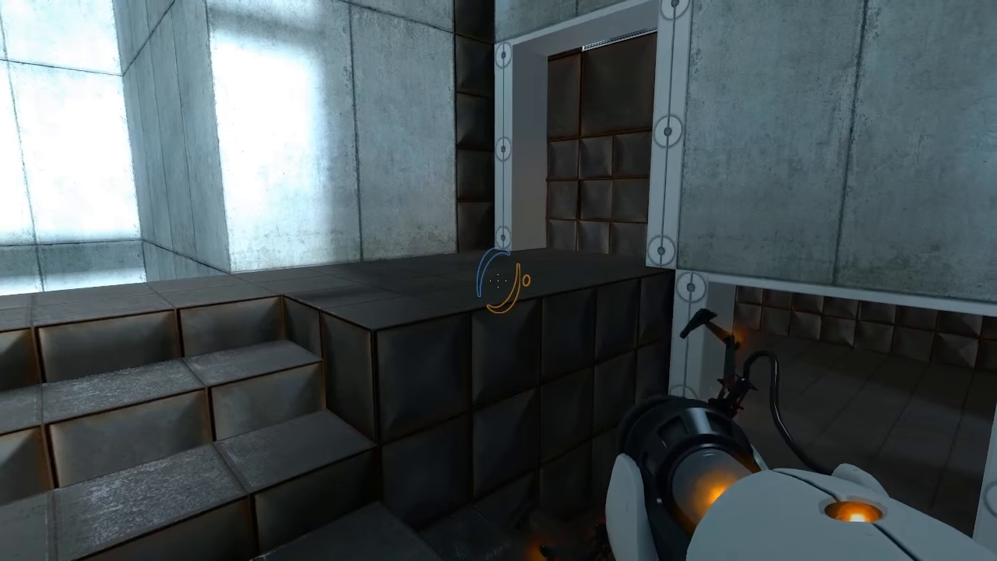
pyautogui.moveTo(498, 280)
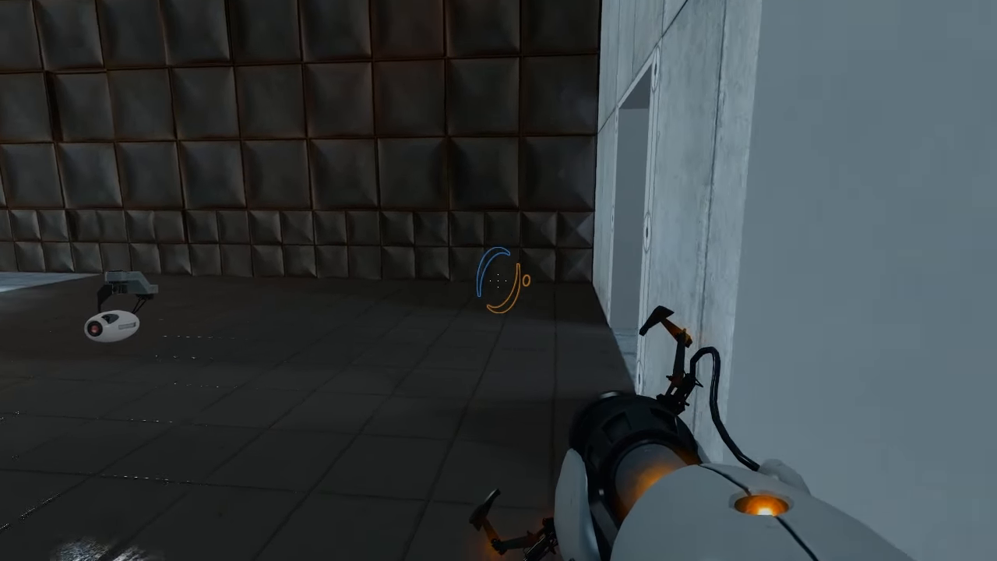